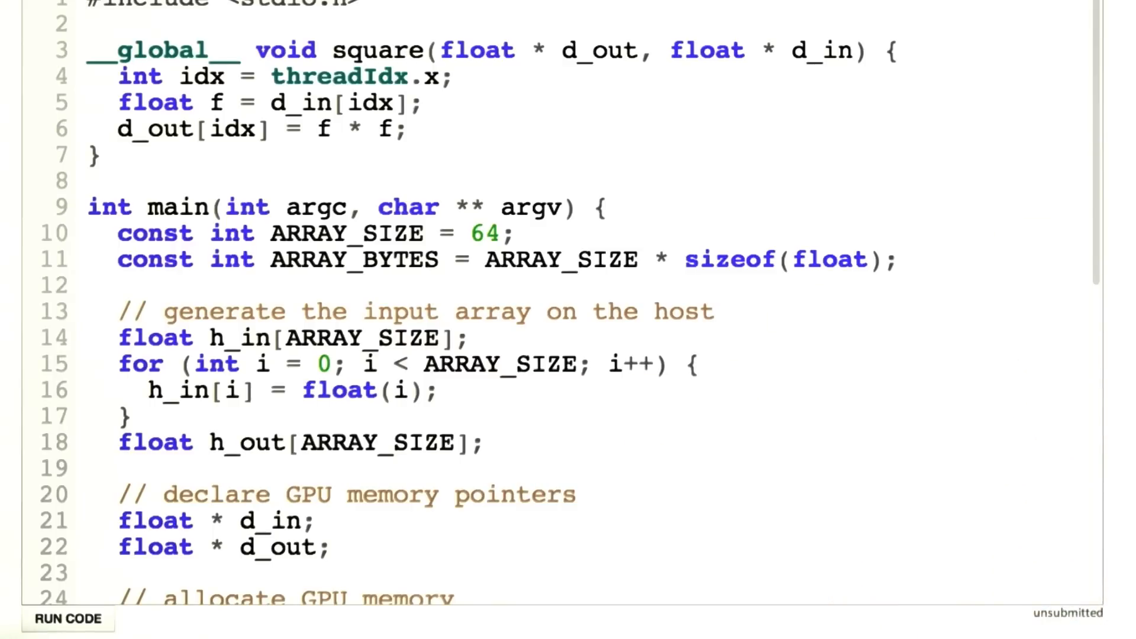
Rename the kernel function on line 3 from square to cube
type("cube")
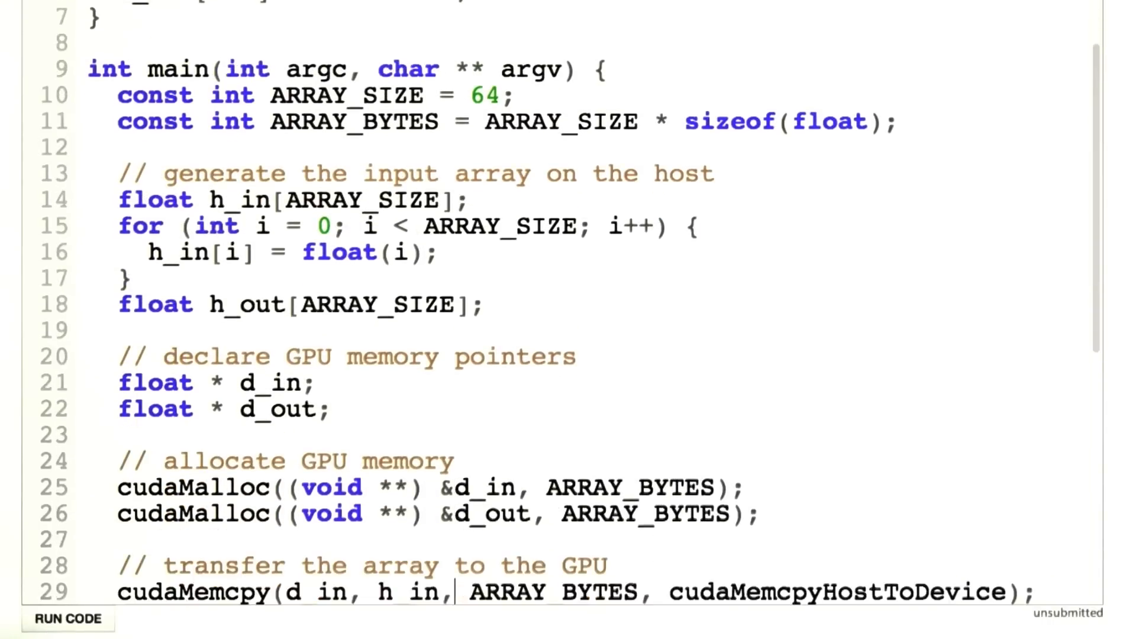
Change the line-32 kernel launch to call cube on the device arrays
scroll("down", 3)
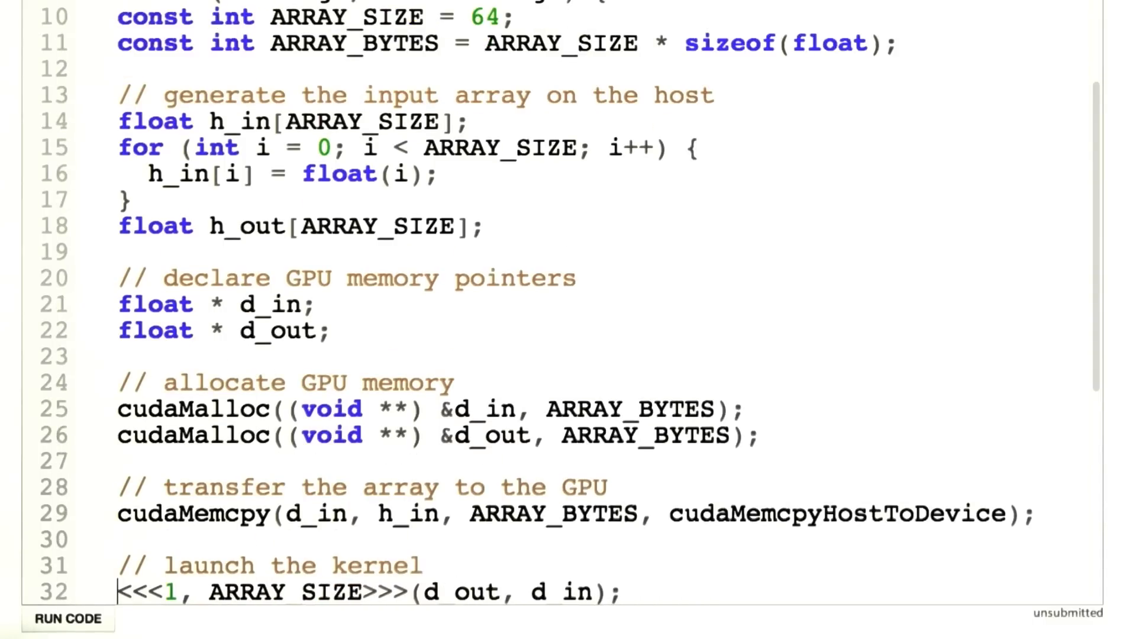
type("cube")
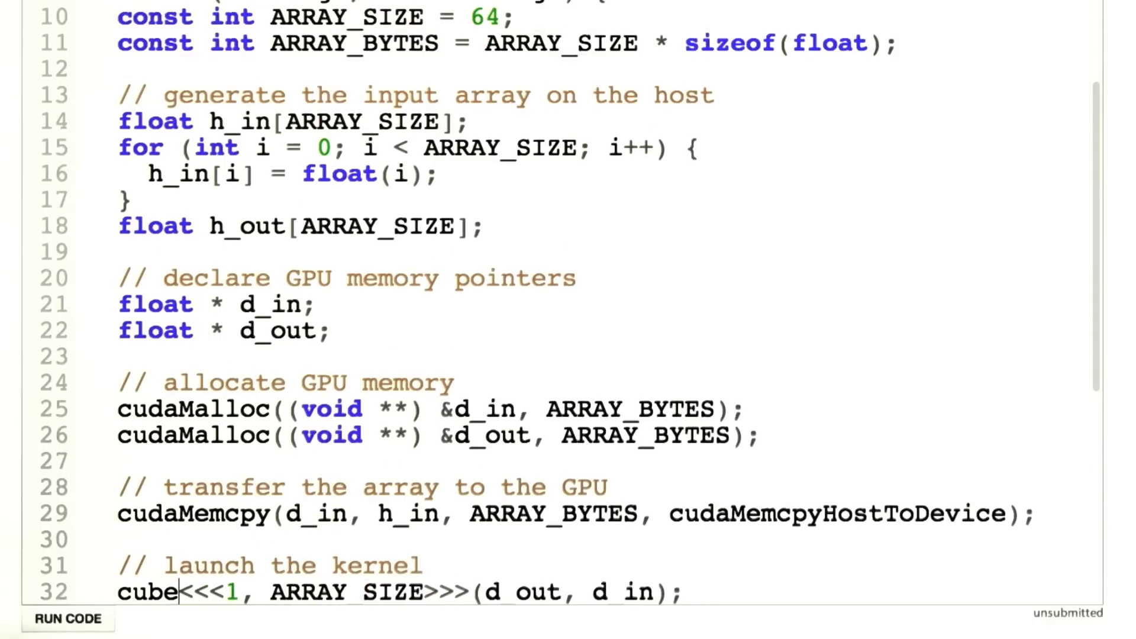
left_click(176, 95)
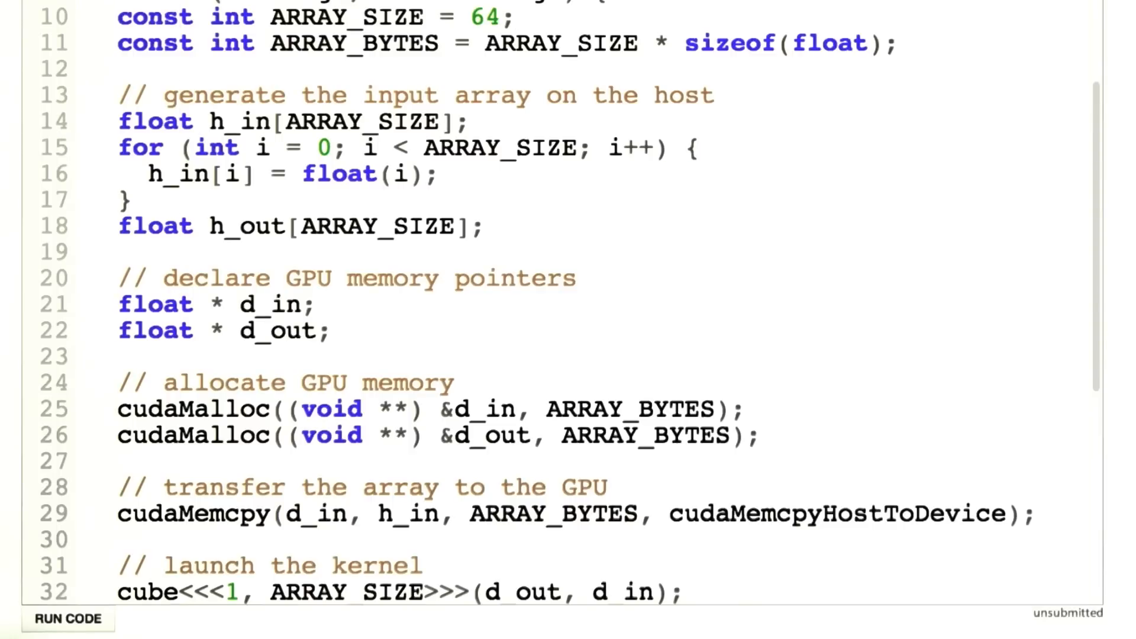
Change ARRAY_SIZE on line 10 from 64 to 96
key("Backspace")
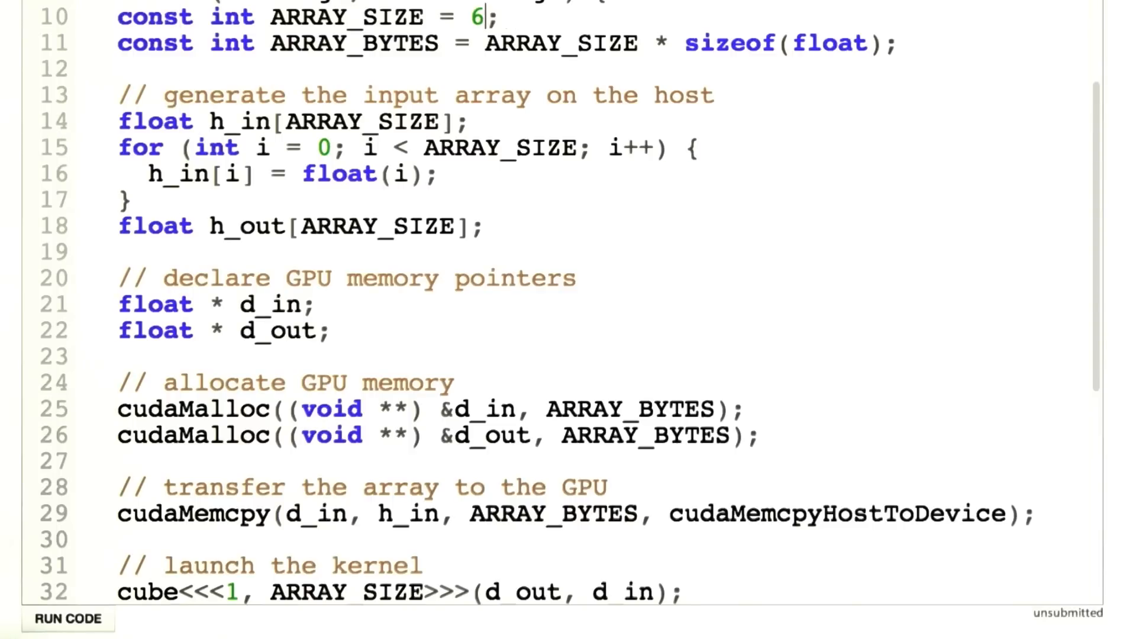
type("9")
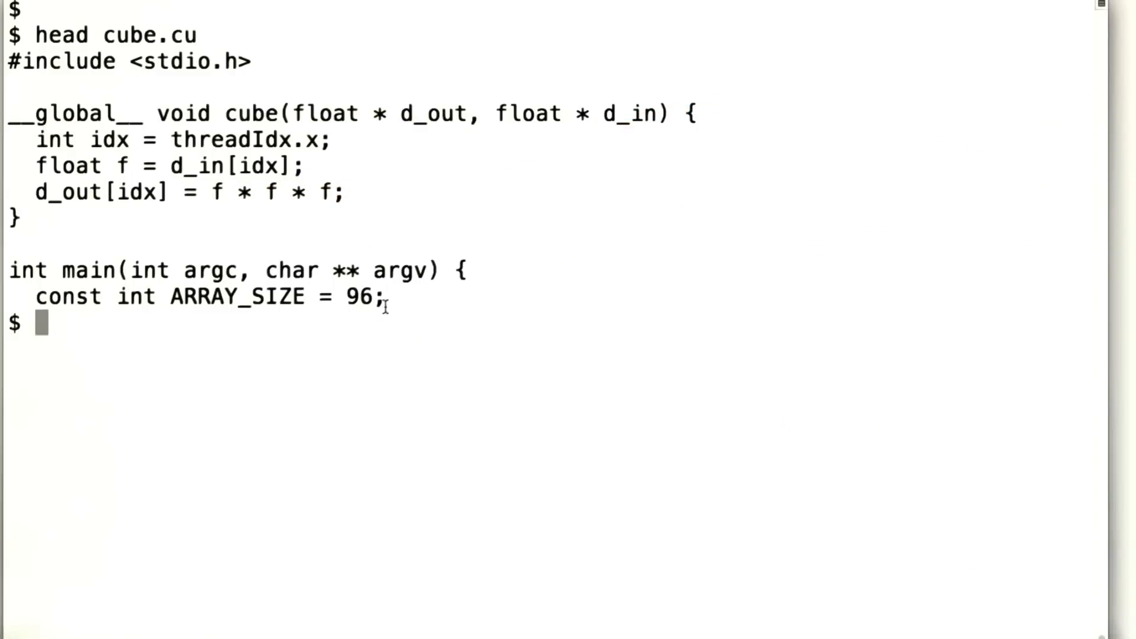
Enter the compile command nvcc -o cube cube.cu at the terminal prompt
type("nvcc -o cube cube.cu")
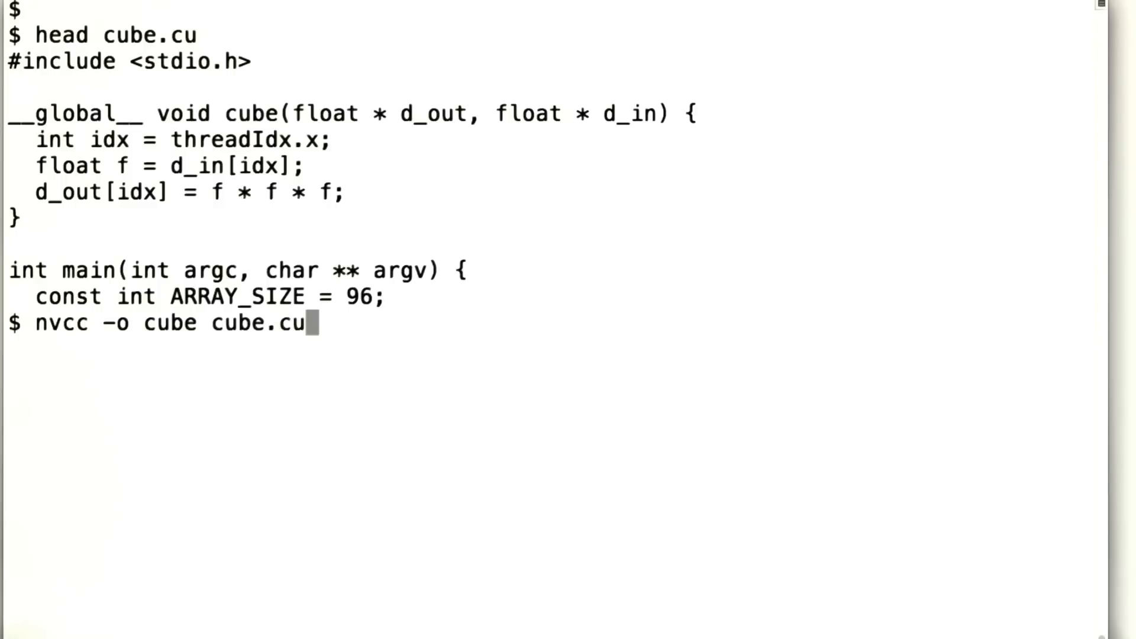